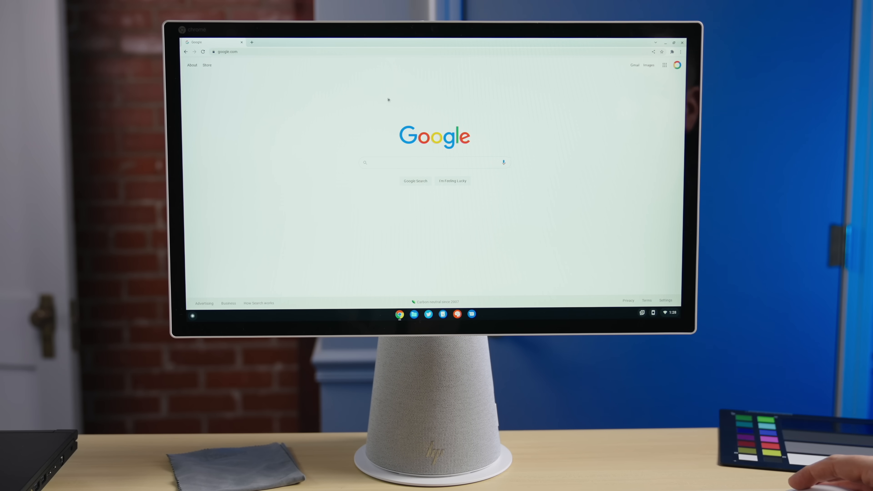
mouse_move(458, 115)
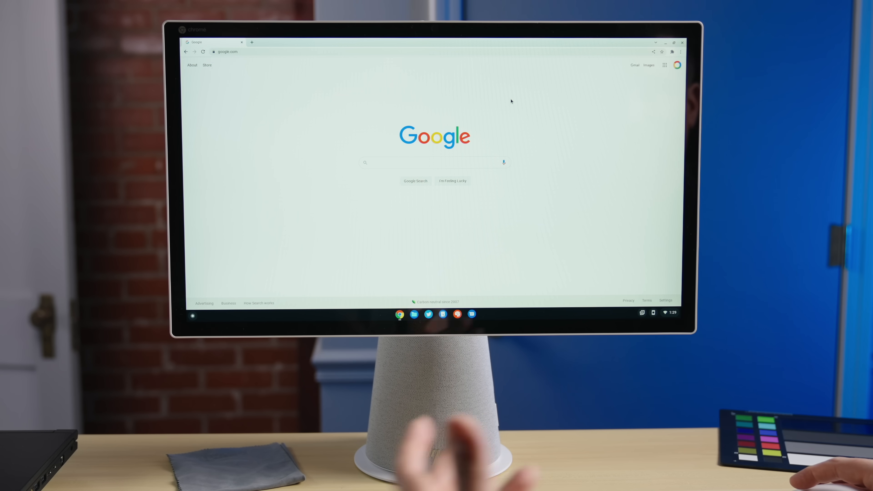
mouse_move(525, 133)
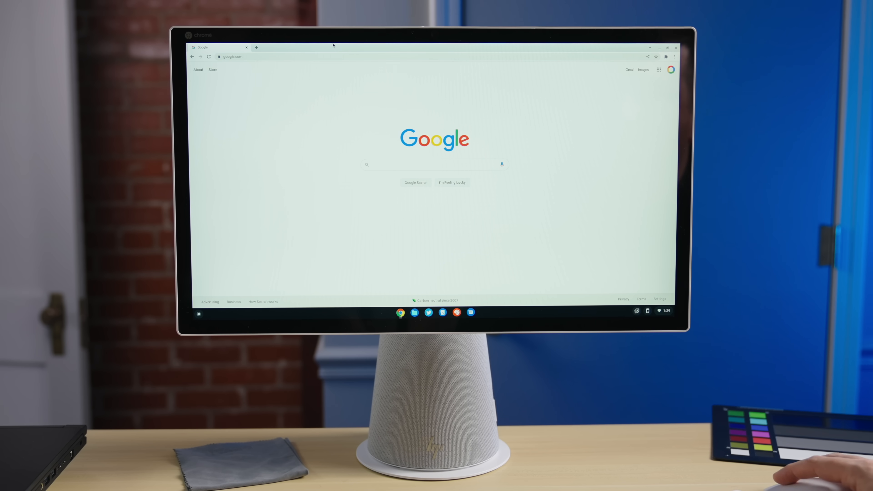
Navigate via chromeunboxed.com to the Chromebook Recovery Utility page in the Chrome Web Store.
click(232, 56)
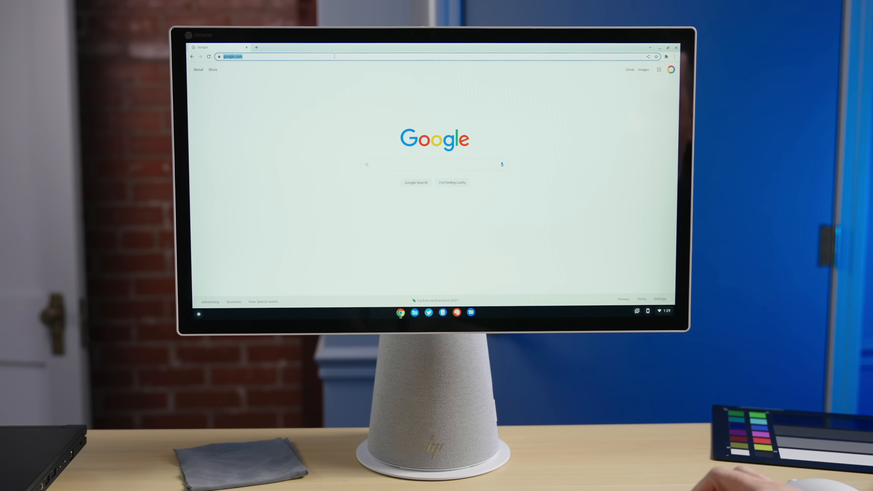
text(chromeunboxed.com)
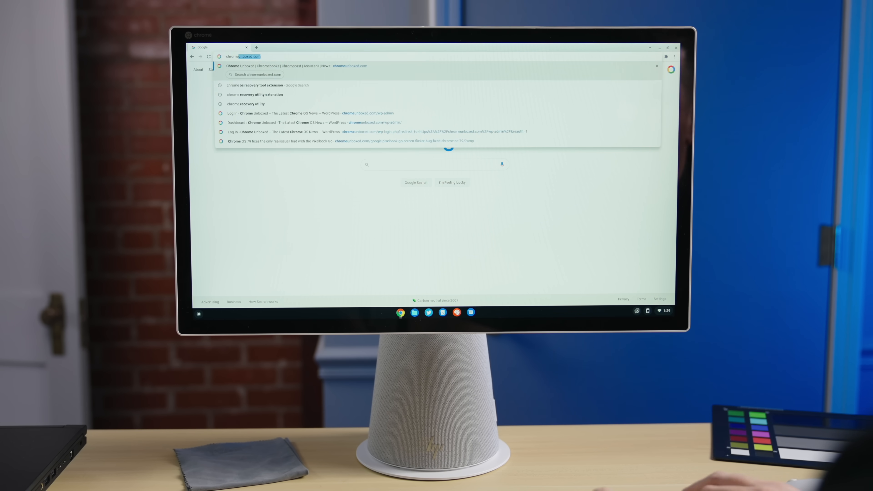
click(258, 85)
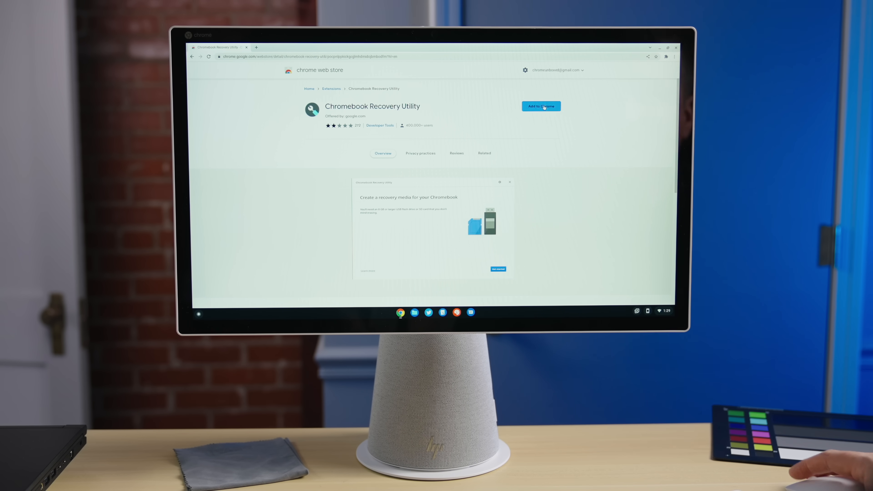
Add the Chromebook Recovery Utility extension to Chrome and launch it from the Extensions menu.
click(540, 106)
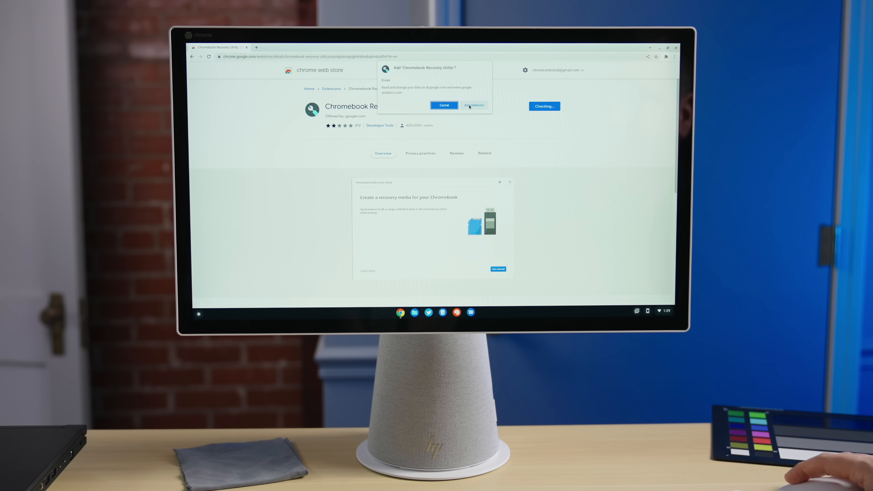
click(473, 105)
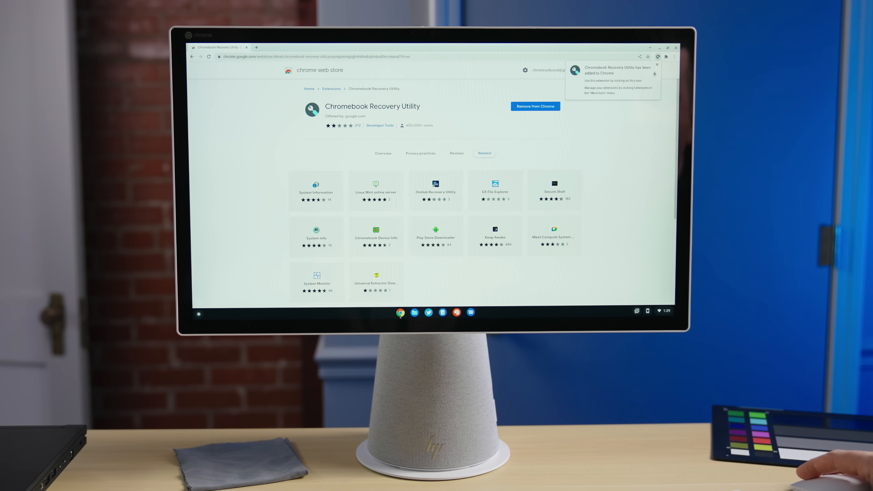
click(665, 57)
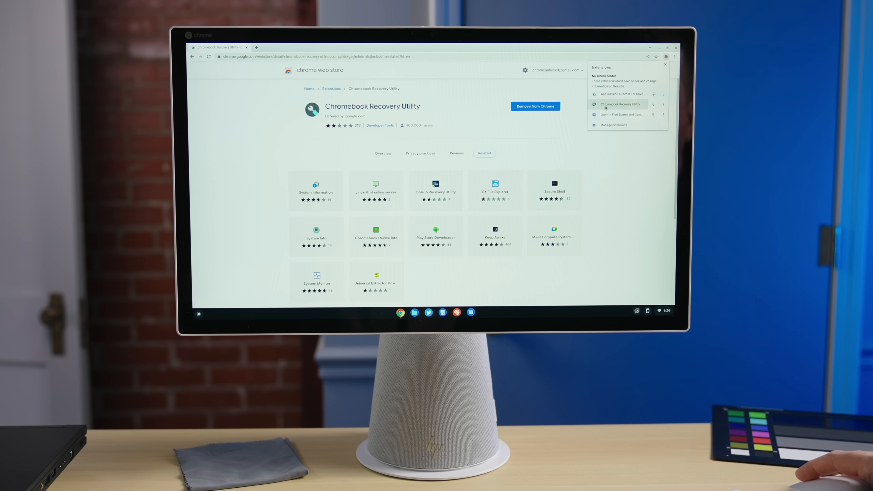
click(619, 104)
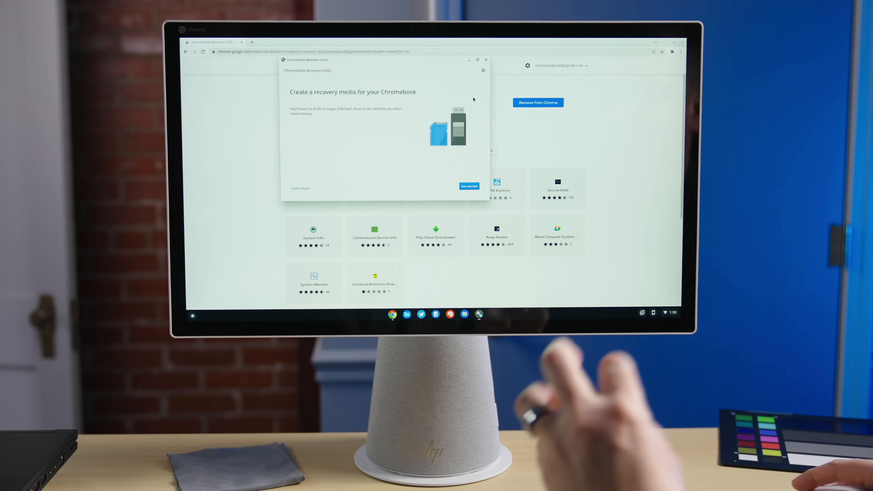
mouse_move(462, 122)
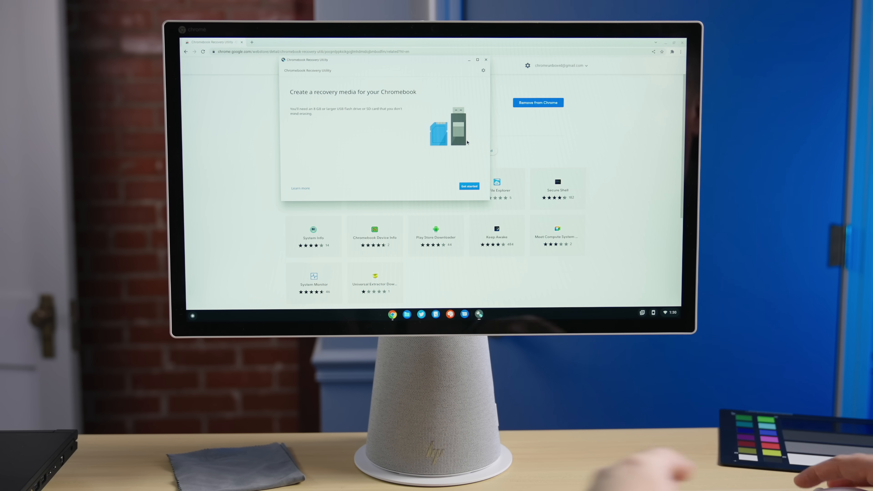
click(483, 70)
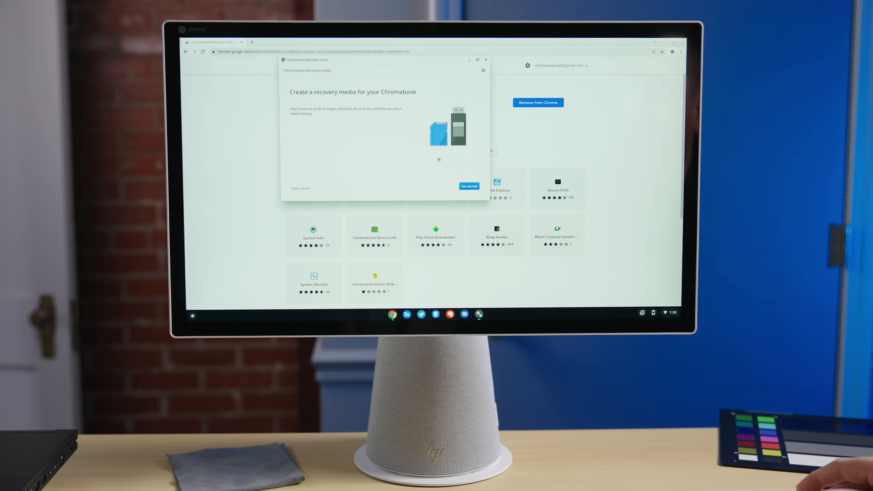
mouse_move(449, 154)
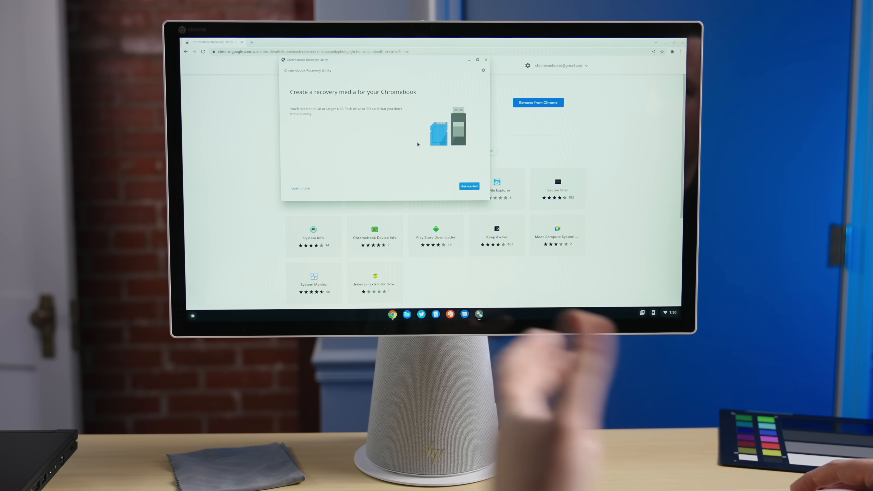
Start creating recovery media and switch to selecting the model from a list.
click(469, 185)
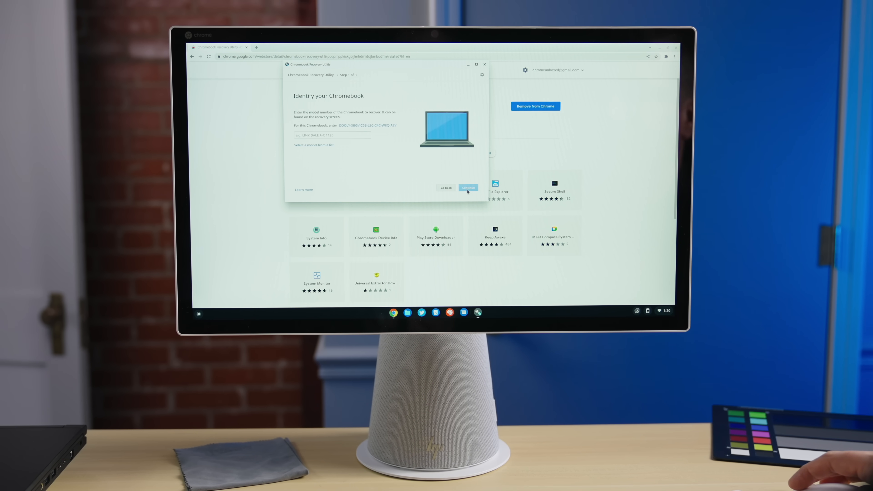
click(332, 135)
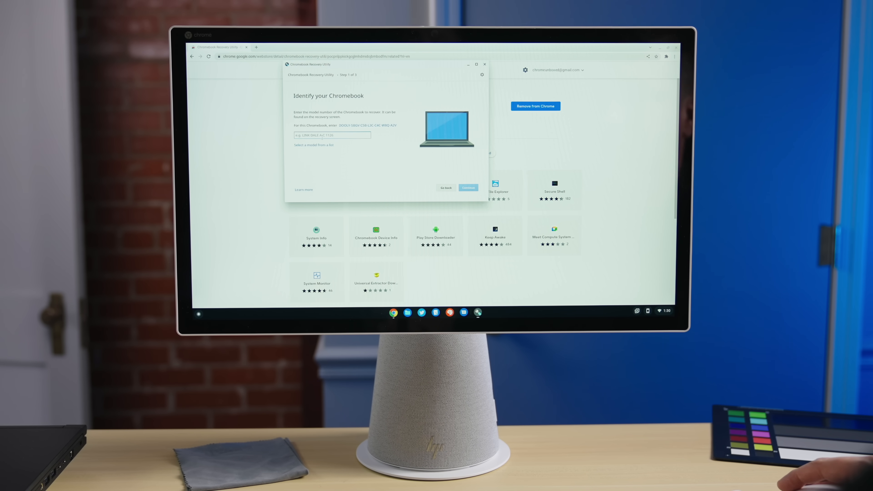
click(314, 146)
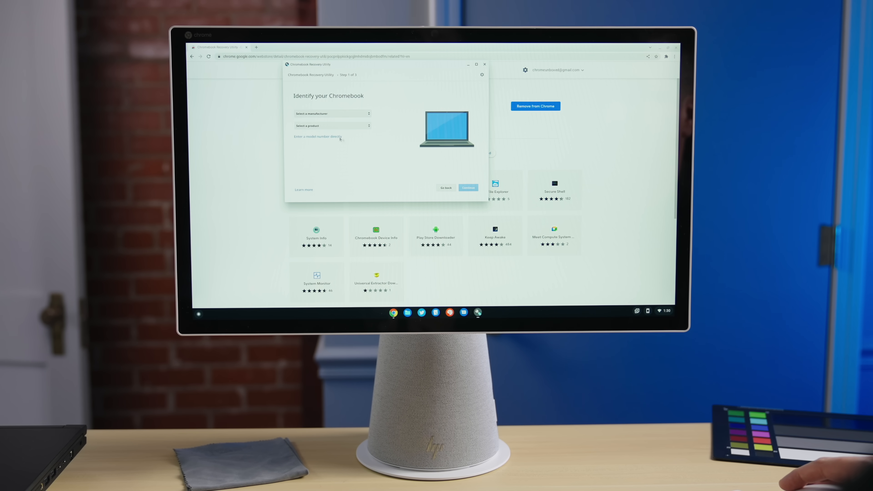
click(332, 113)
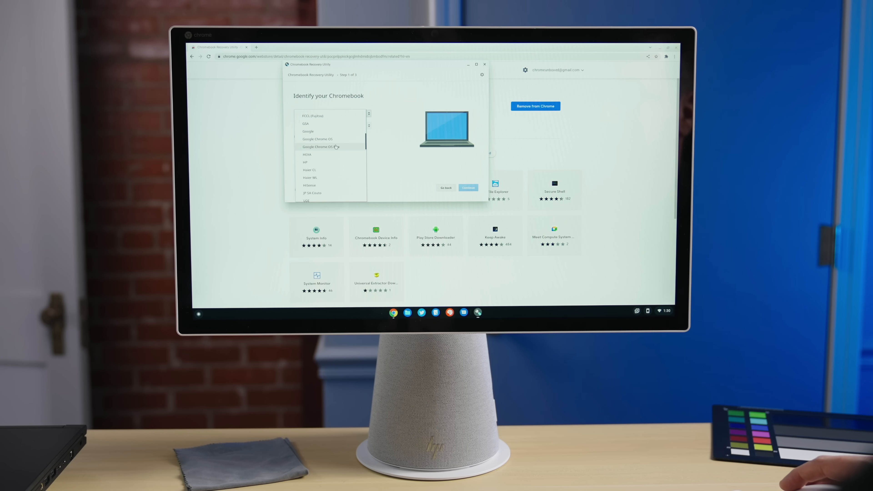
Choose Google Chrome OS Flex with the Chrome OS Flex (Developer-Unstable) product and continue.
click(330, 146)
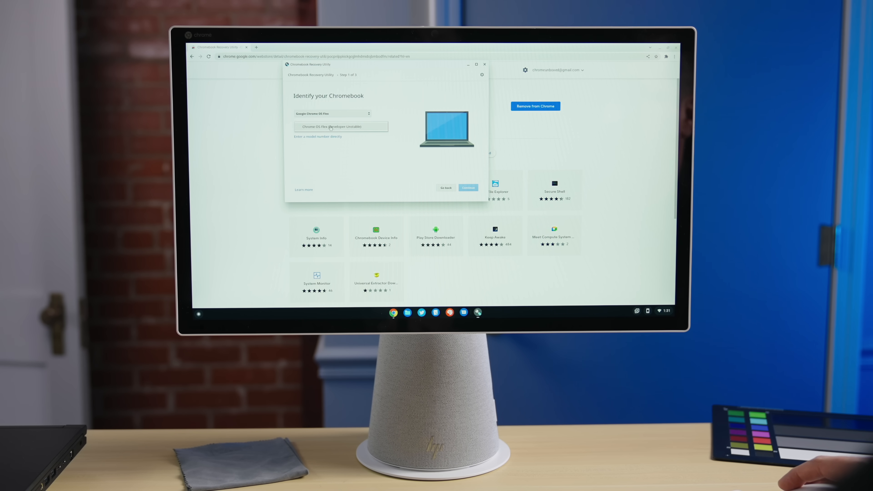
mouse_move(355, 129)
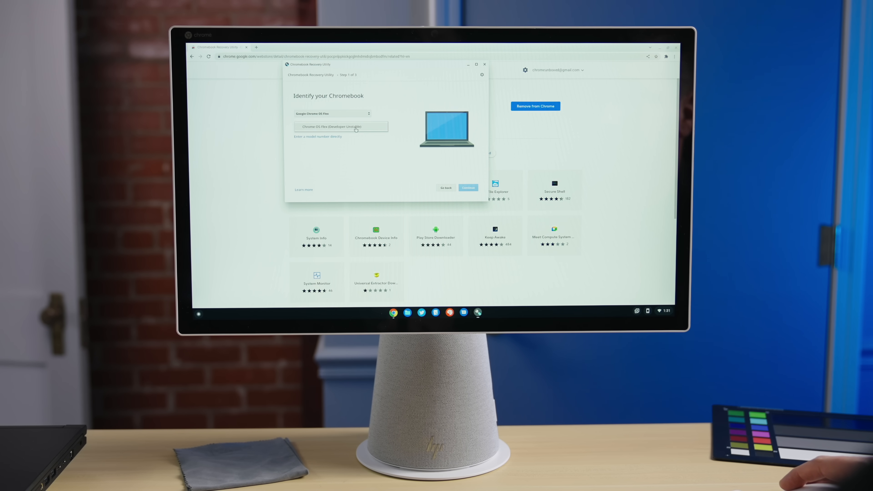
click(340, 127)
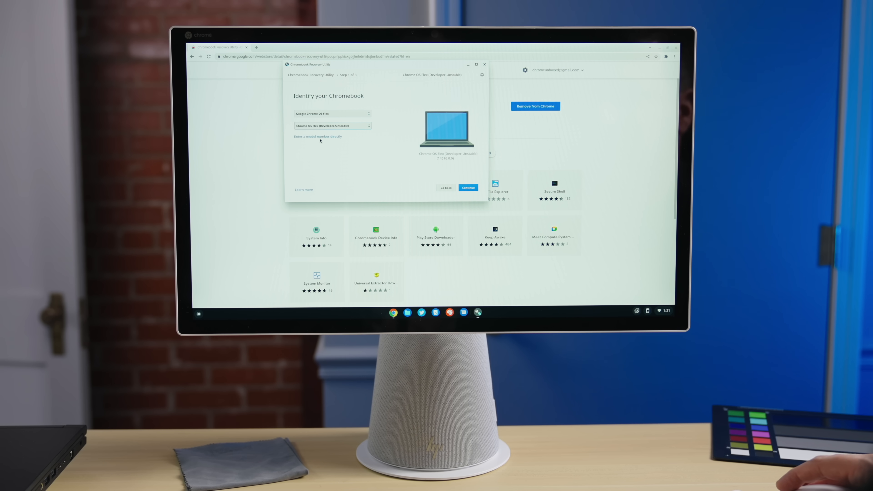
click(467, 188)
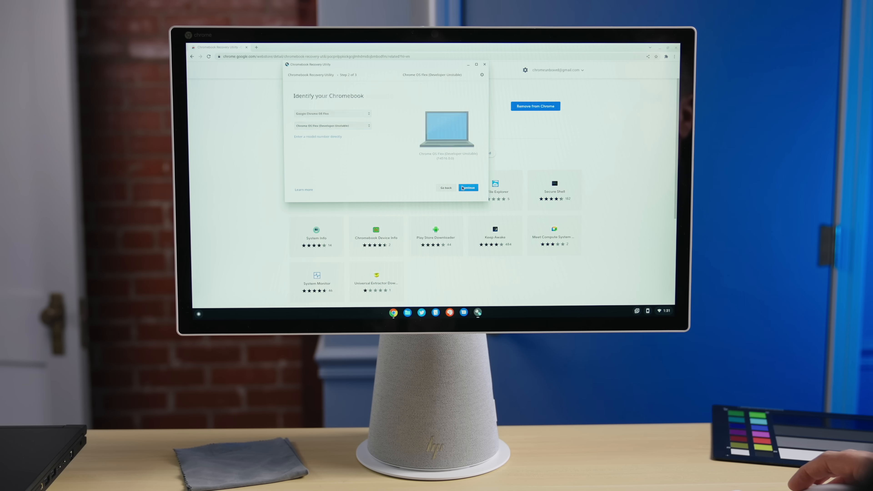
Select the 115.5 GB USB drive as the recovery media and continue to image creation.
click(468, 187)
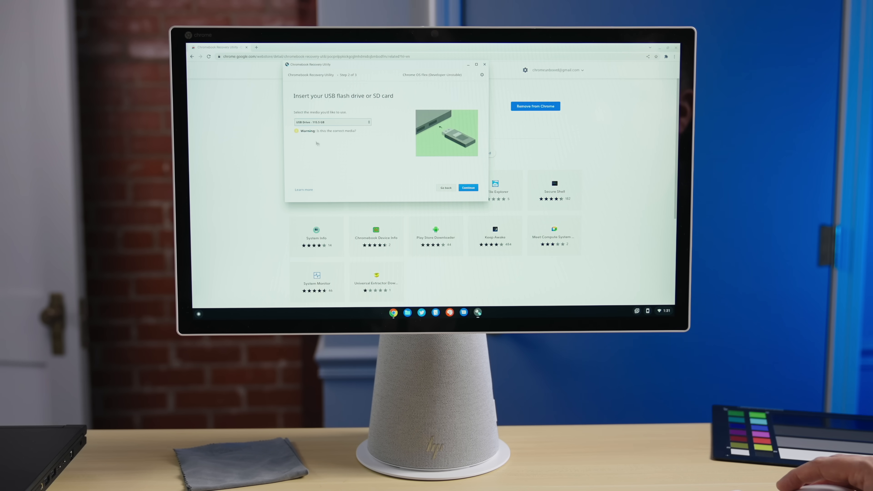
mouse_move(371, 143)
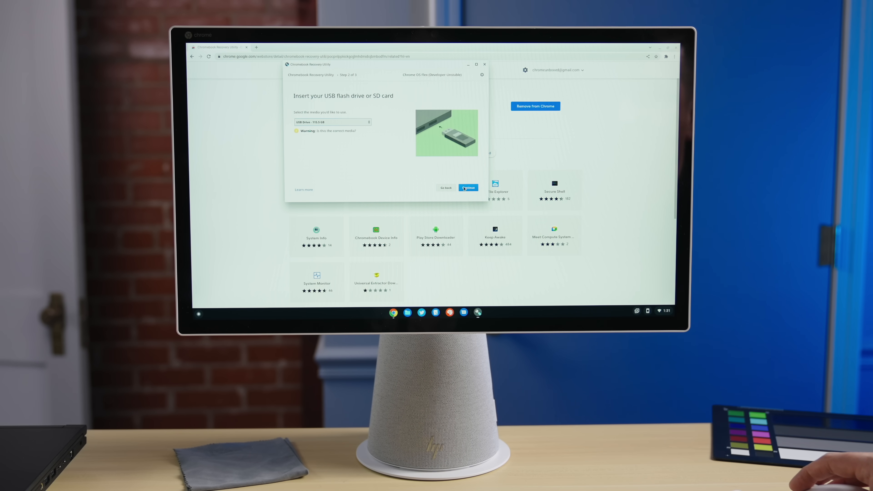
click(468, 188)
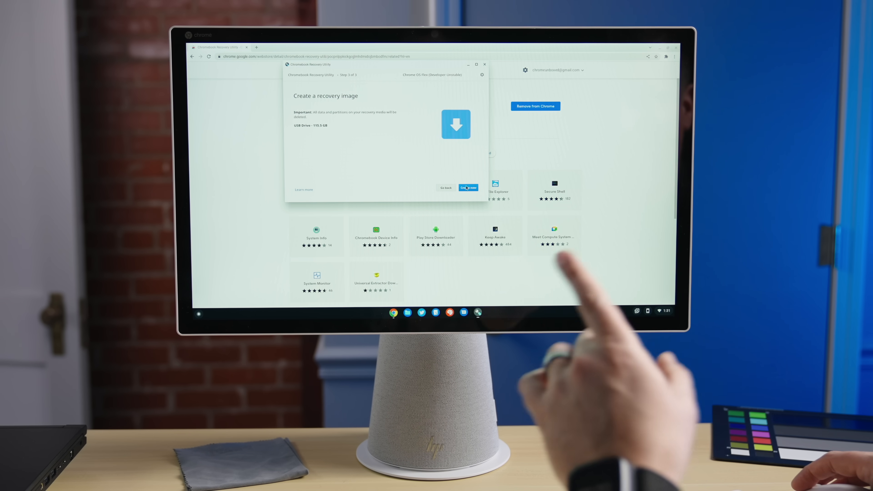
Create the Chrome OS Flex recovery image on the USB drive and wait for success.
click(468, 188)
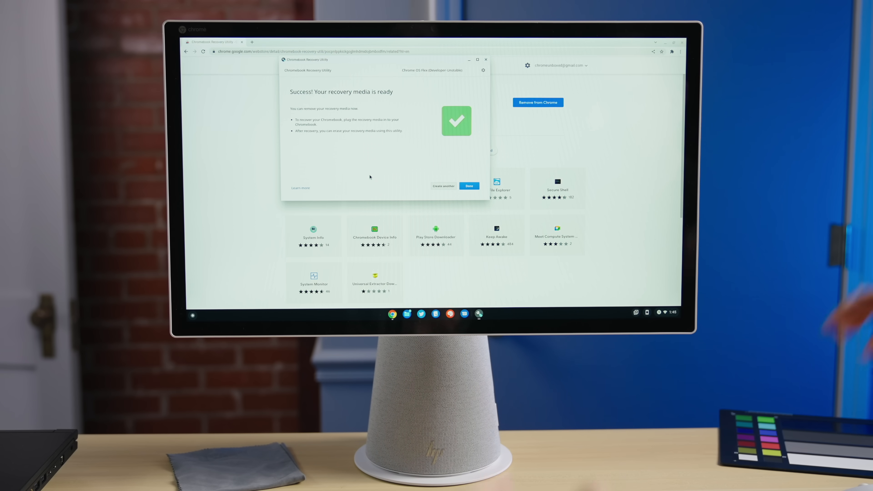
Finish the recovery utility with Done, then eject USB_DISK_2.0 from the Files app.
click(469, 186)
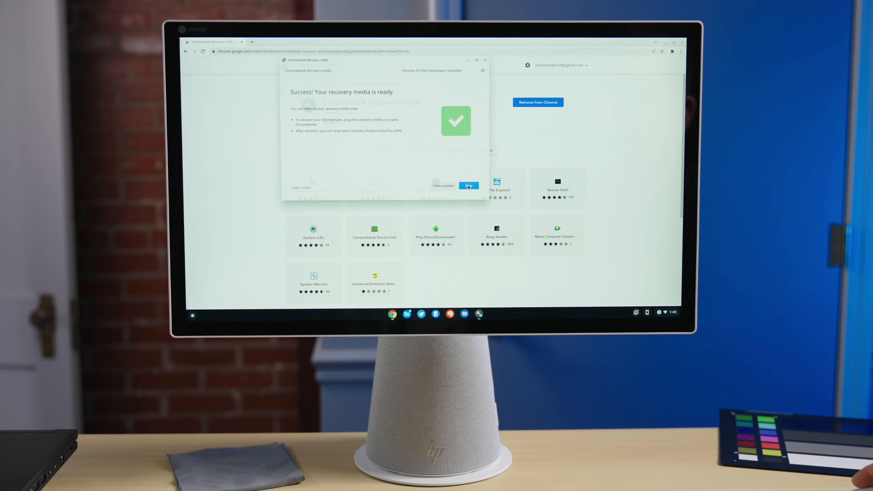
click(468, 186)
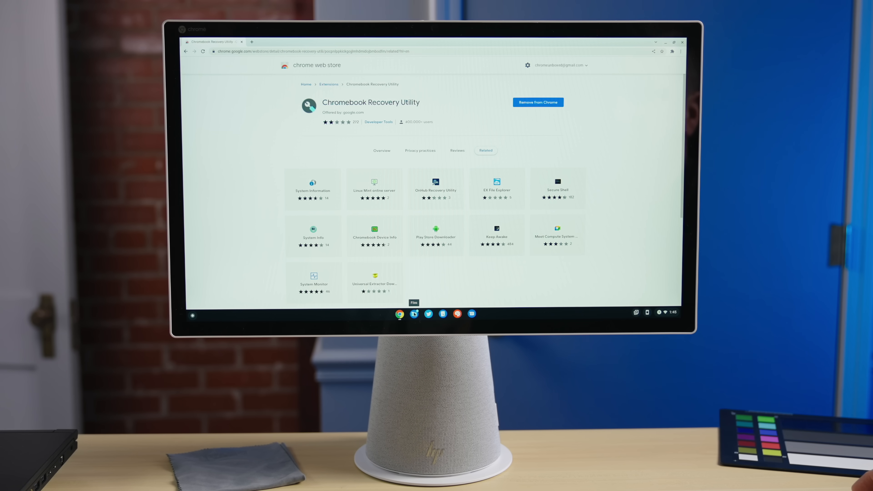
click(413, 314)
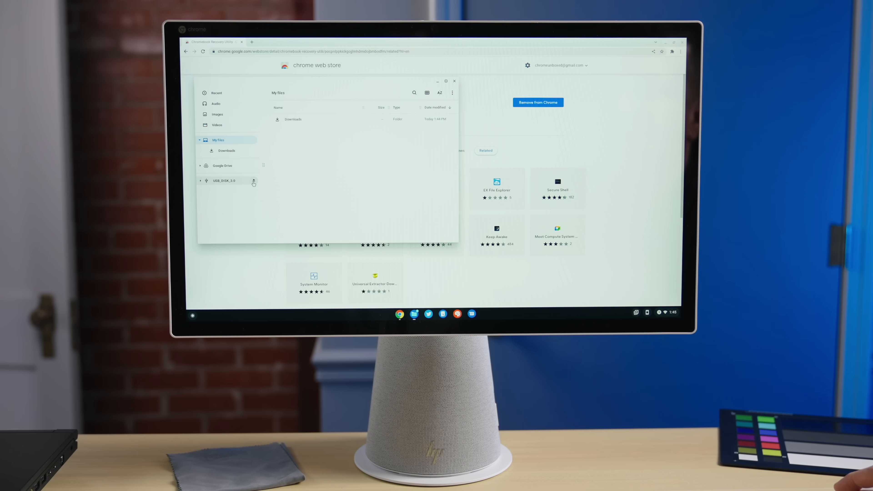
click(254, 181)
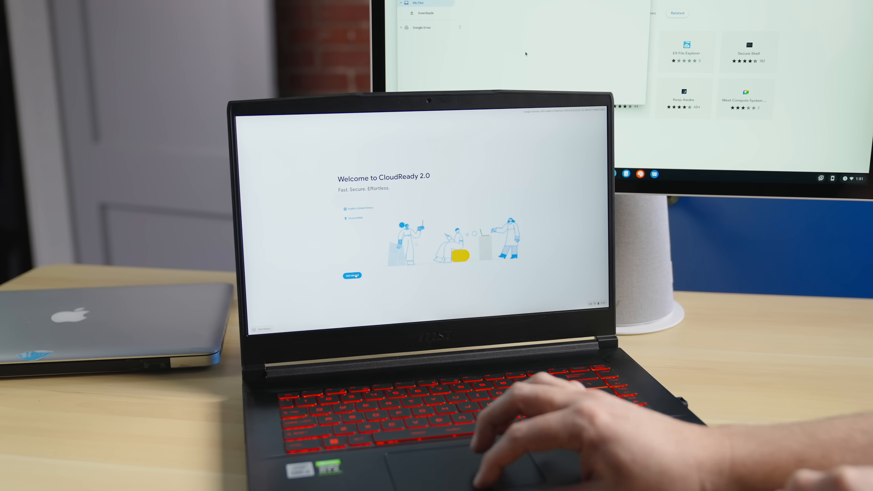
Begin CloudReady 2.0 setup and choose Try it first before installing.
click(350, 275)
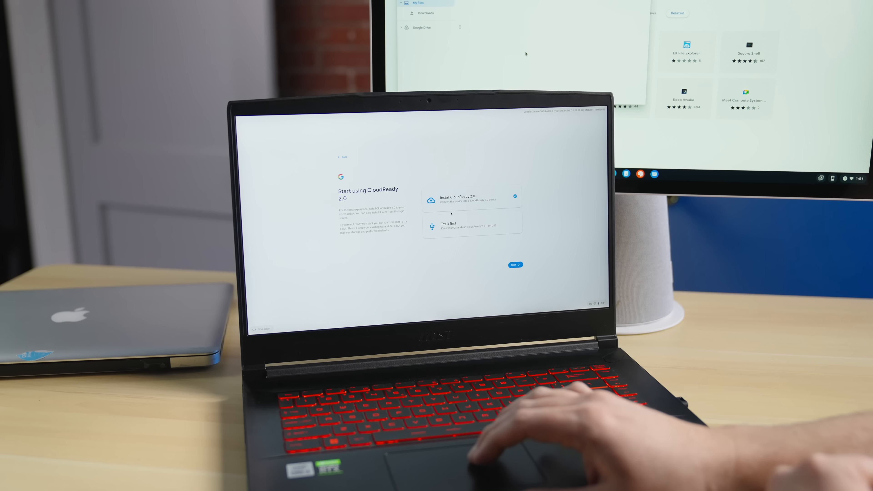
click(471, 226)
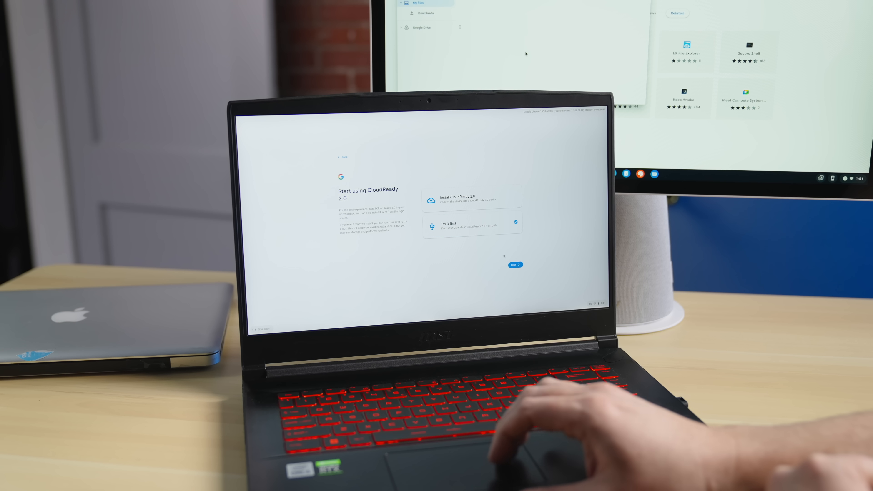
click(513, 265)
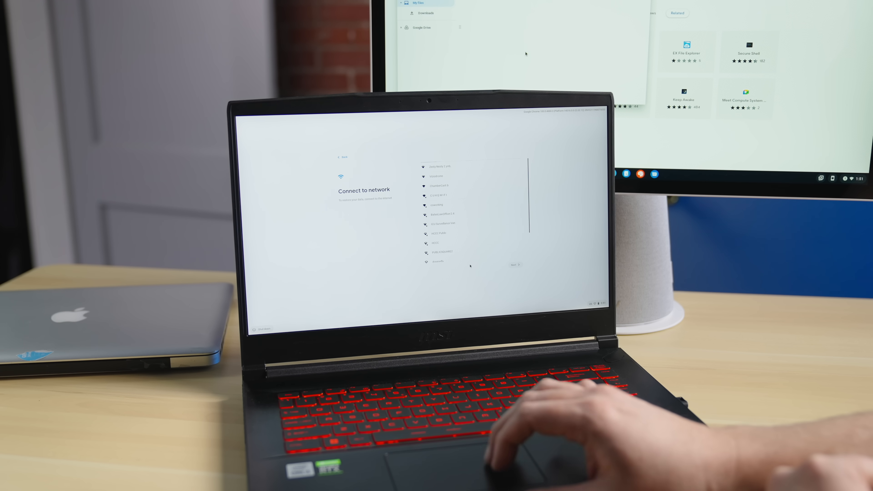
Join a Wi-Fi network and accept the Google terms of service.
click(437, 195)
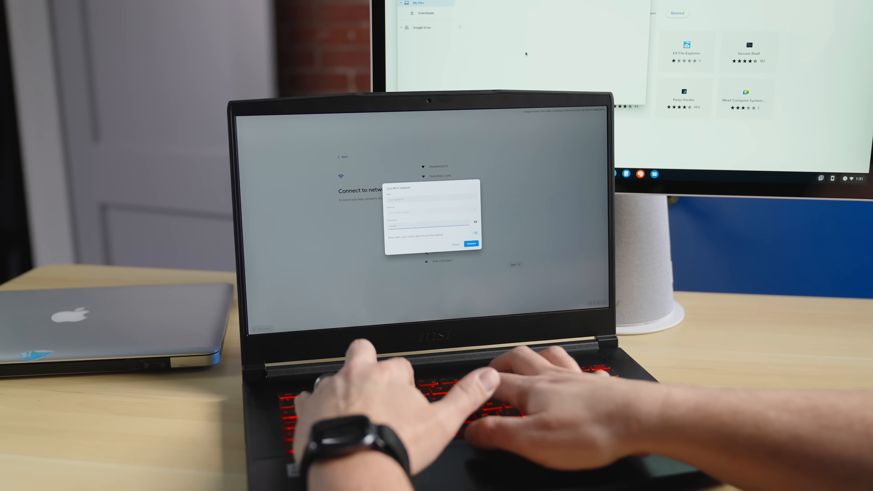
click(471, 244)
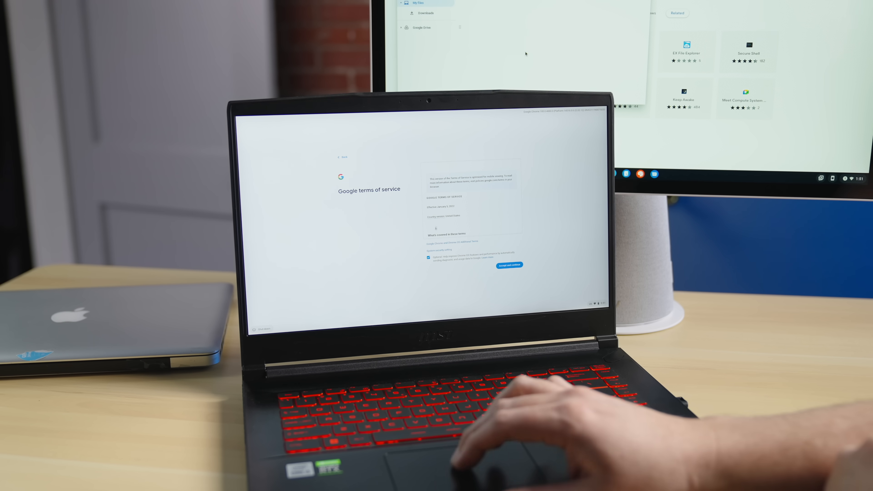
click(508, 265)
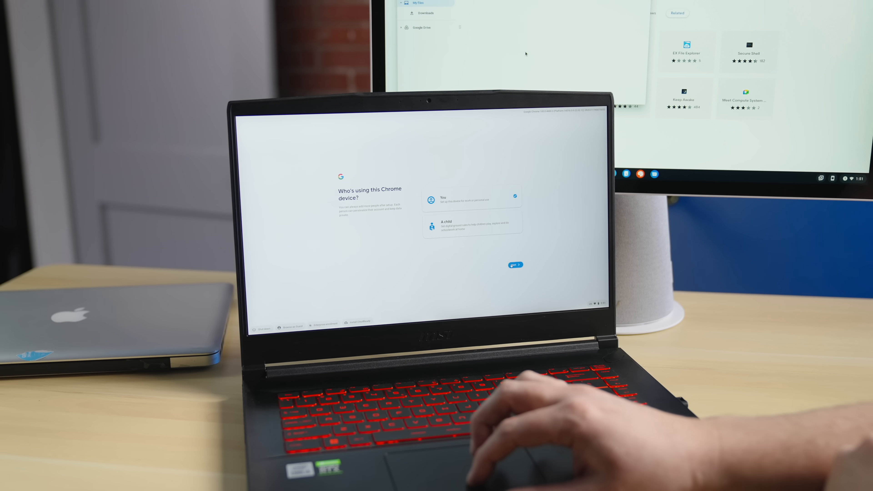
Continue setup as a personal user ('You') and complete sign-in to reach Chrome with Chrome Unboxed.
click(514, 264)
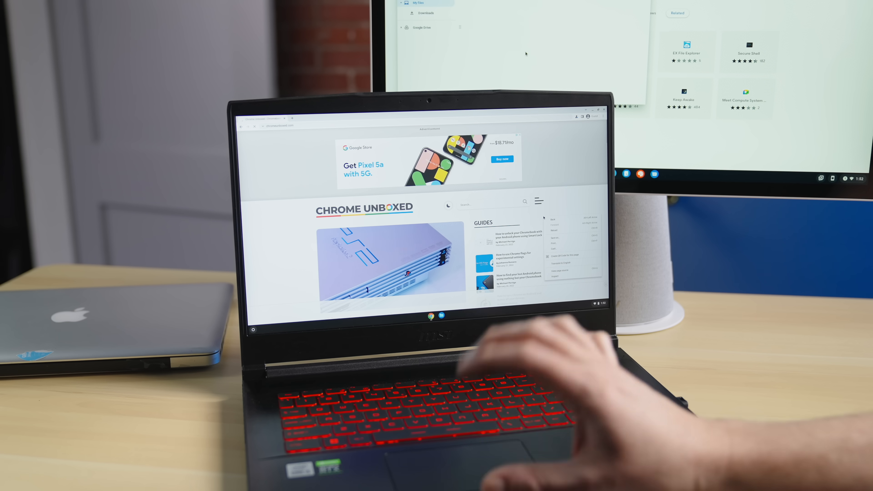
click(555, 210)
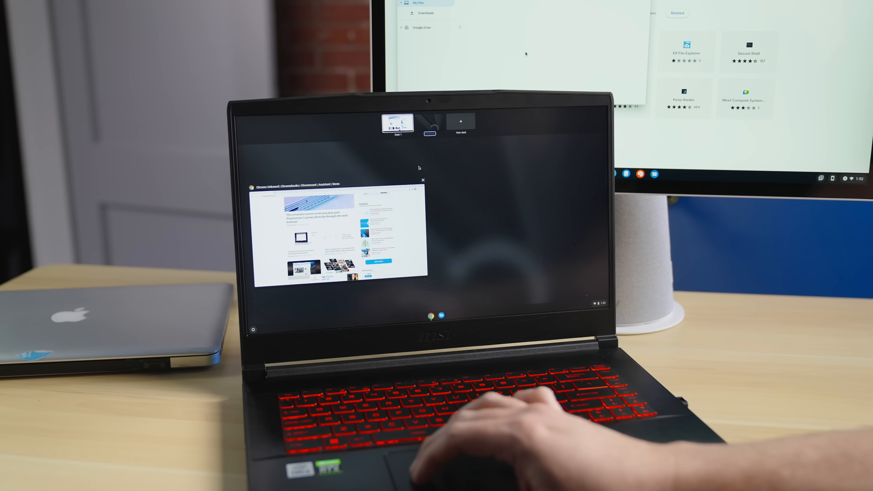
Close the Chrome window from Overview so the Files app can be launched.
click(423, 180)
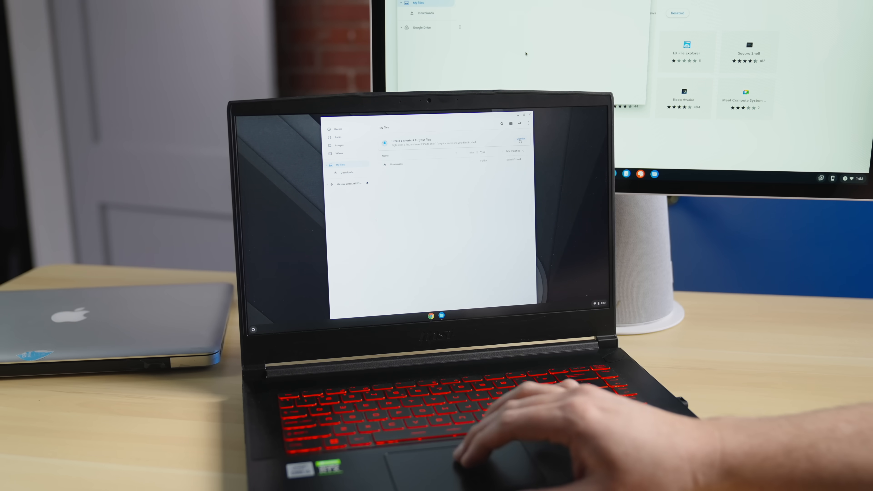
Dismiss the 'Create a shortcut for your files' banner in Files.
click(519, 139)
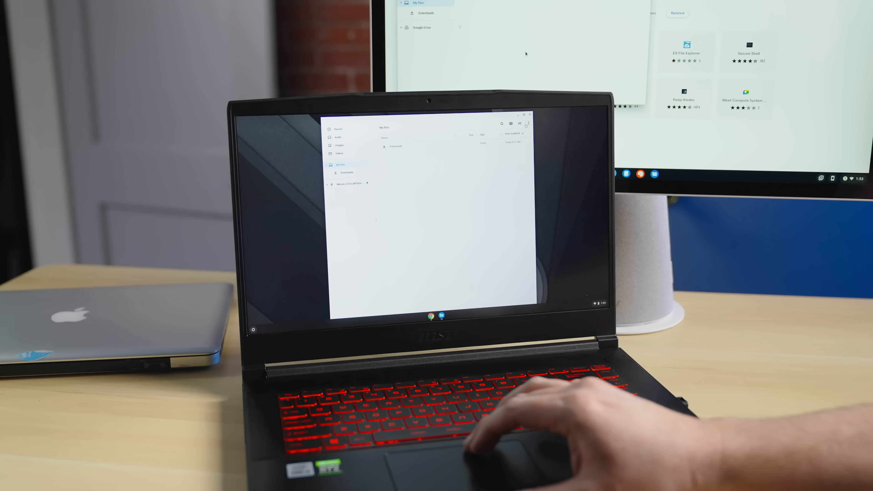
click(527, 123)
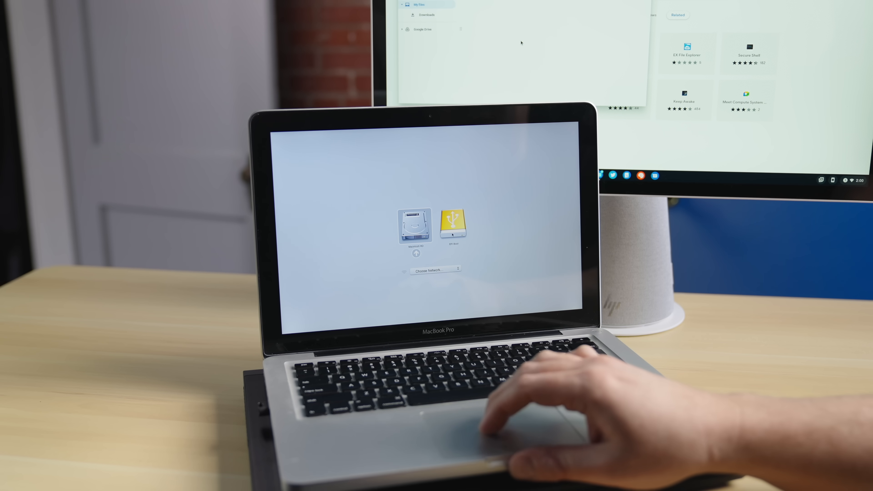
Boot the MacBook Pro from the EFI Boot USB volume in Startup Manager.
click(453, 224)
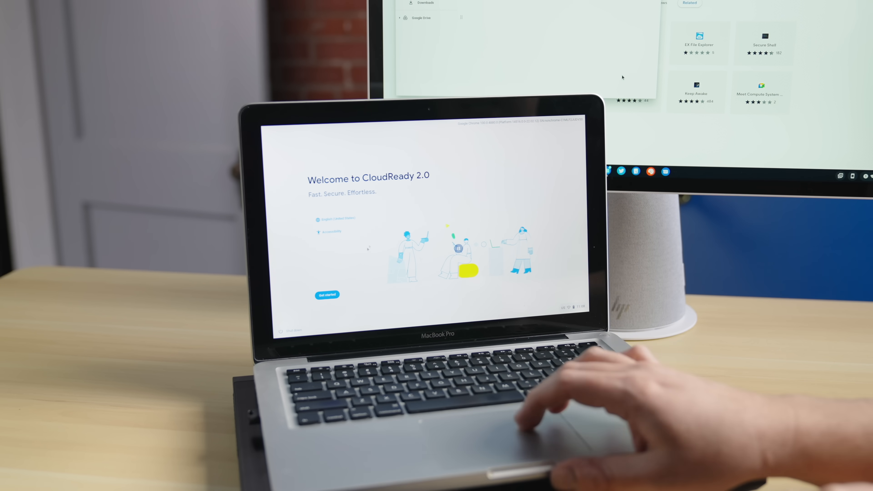
Start the CloudReady 2.0 setup from the welcome screen via Get started.
click(326, 294)
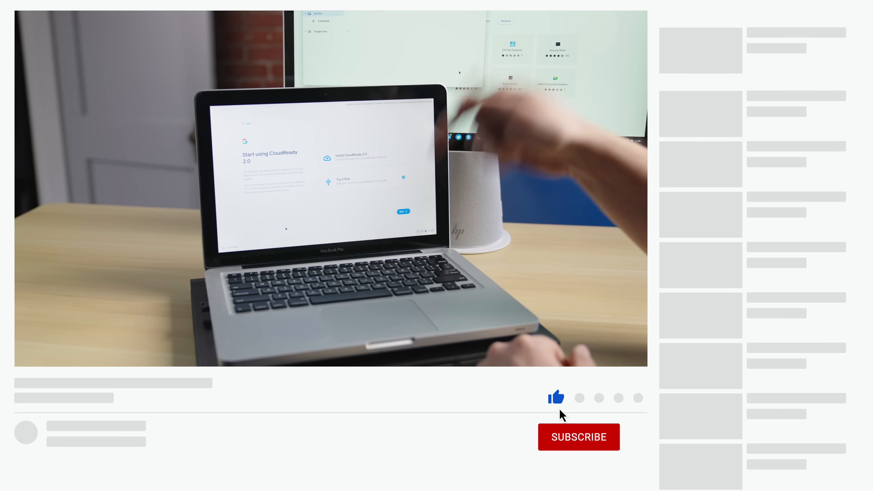
Subscribe to the channel and turn on the notification bell.
click(578, 437)
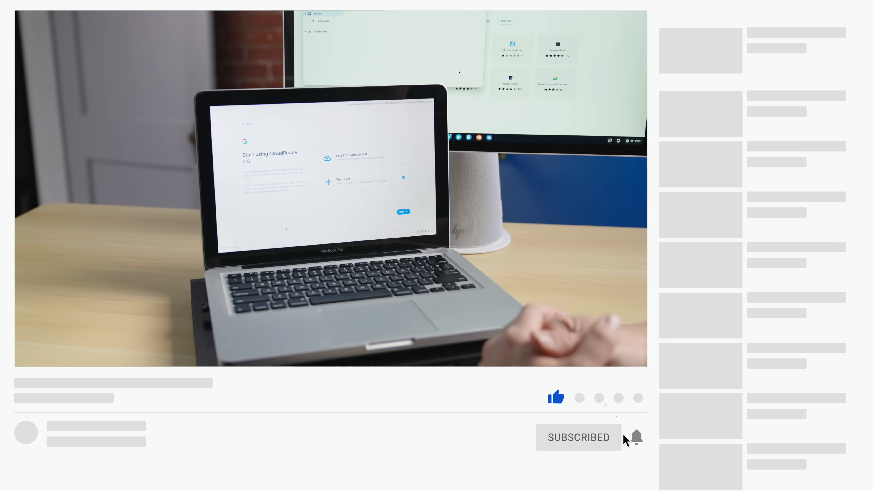
click(636, 437)
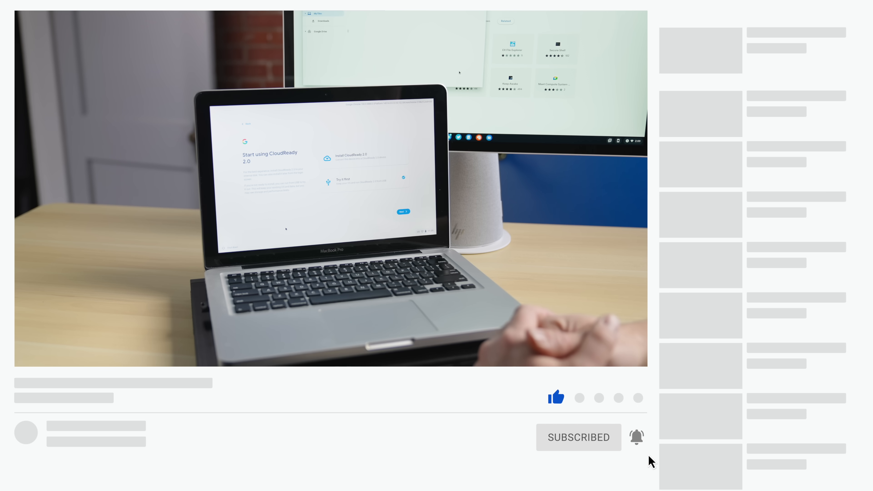